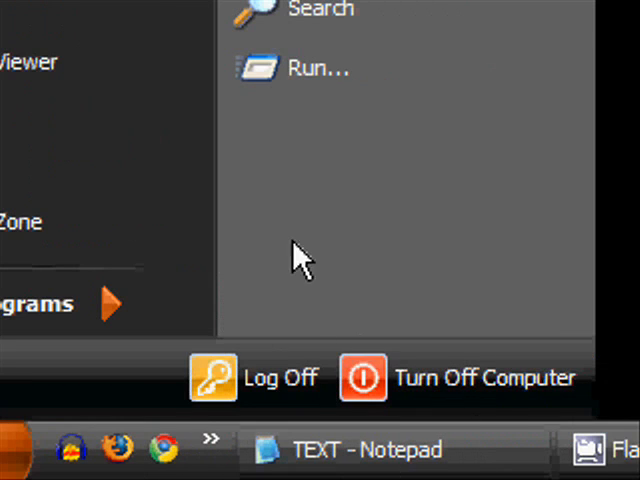
- Launch a new blank Notepad document from the Start menu
{"action": "left_click", "coordinate": [318, 68]}
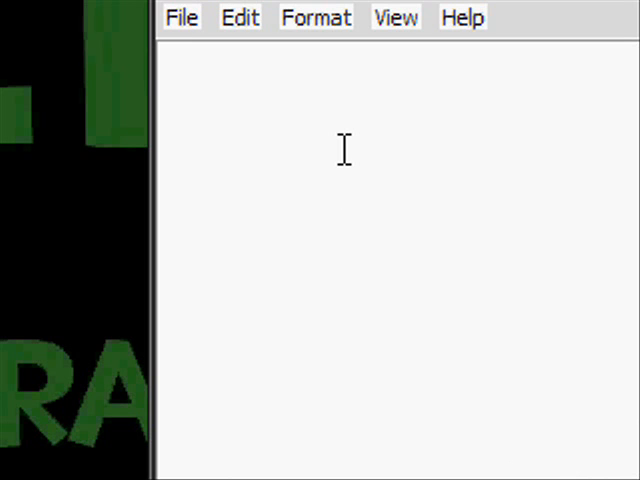
- Enter .LOG in capitals on the first line of the empty document
{"action": "type", "text": ">"}
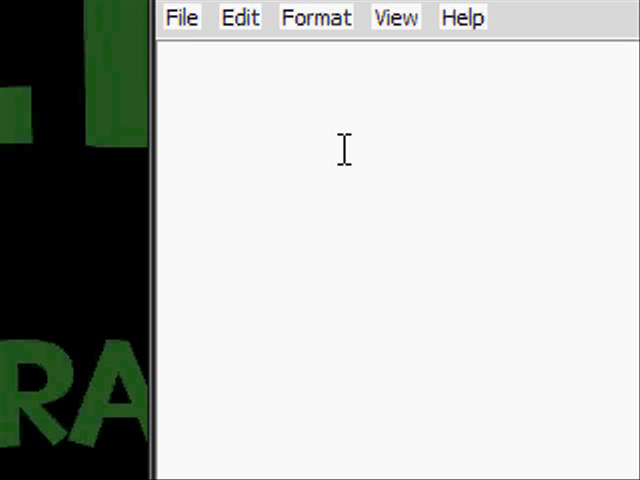
{"action": "type", "text": ".LOG"}
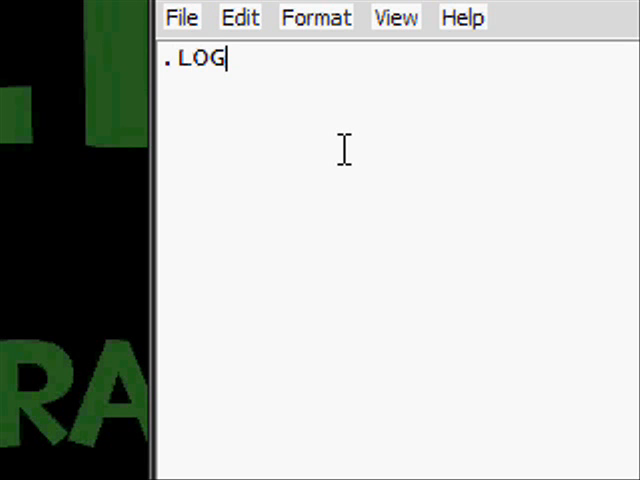
{"action": "mouse_move", "coordinate": [408, 164]}
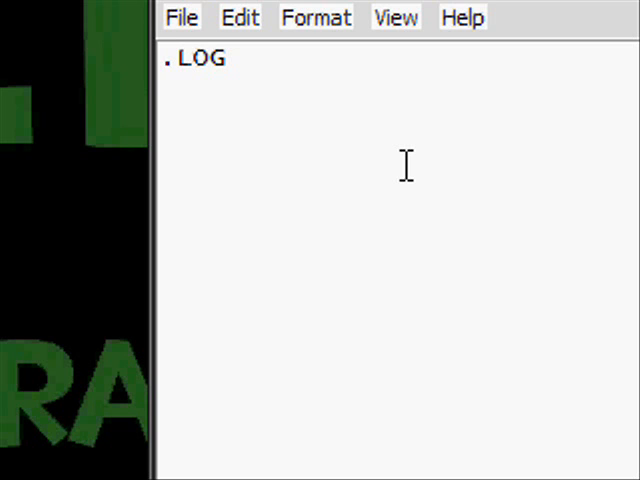
- Write 'This is the official log of rH' on the second line
{"action": "type", "text": "This is"}
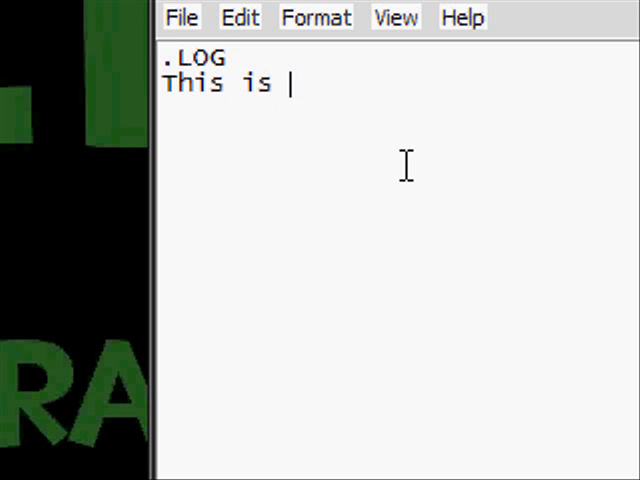
{"action": "type", "text": "the"}
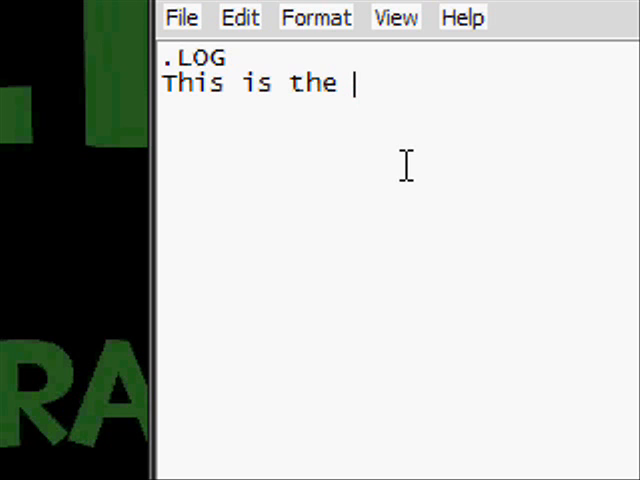
{"action": "type", "text": "officia"}
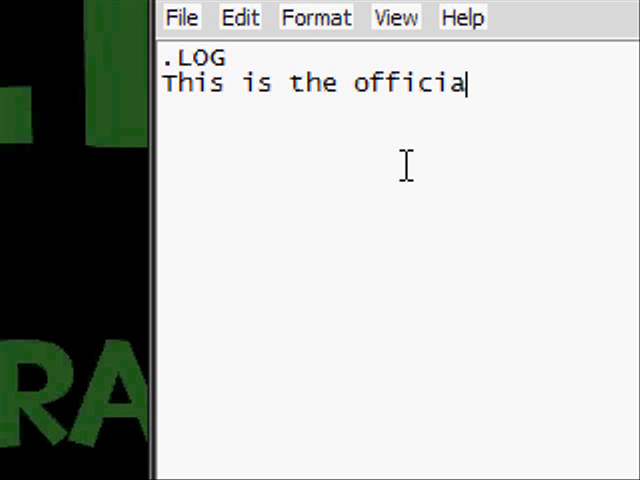
{"action": "type", "text": "log o"}
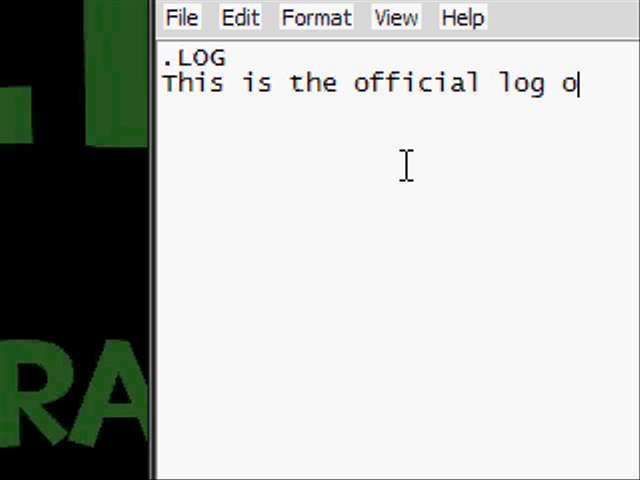
{"action": "type", "text": "f rH"}
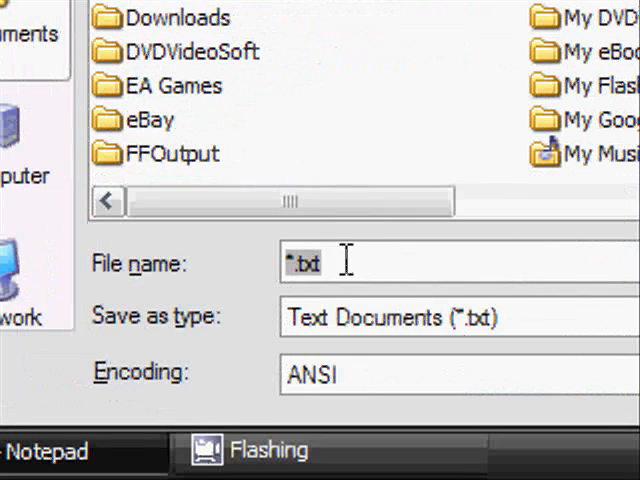
{"action": "mouse_move", "coordinate": [320, 240]}
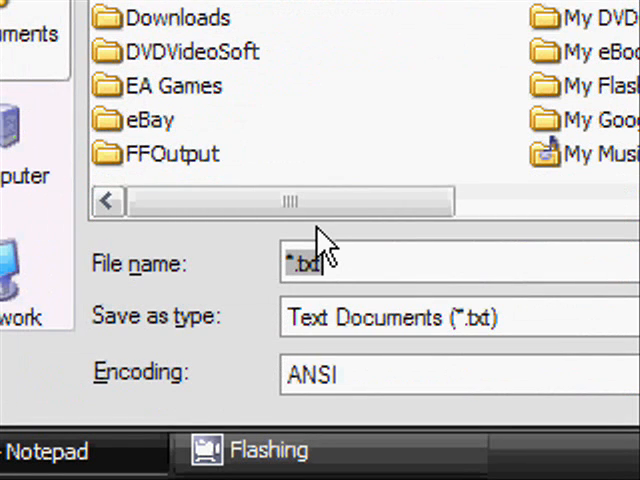
- Save the document to the desktop as the text file 'rh log.txt'
{"action": "type", "text": "rh"}
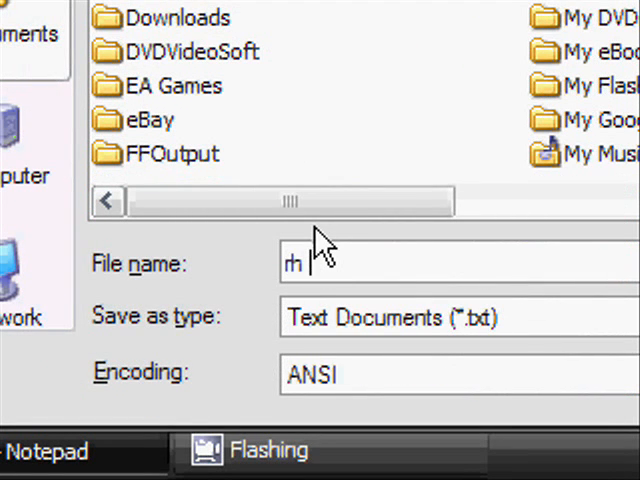
{"action": "type", "text": "log.t"}
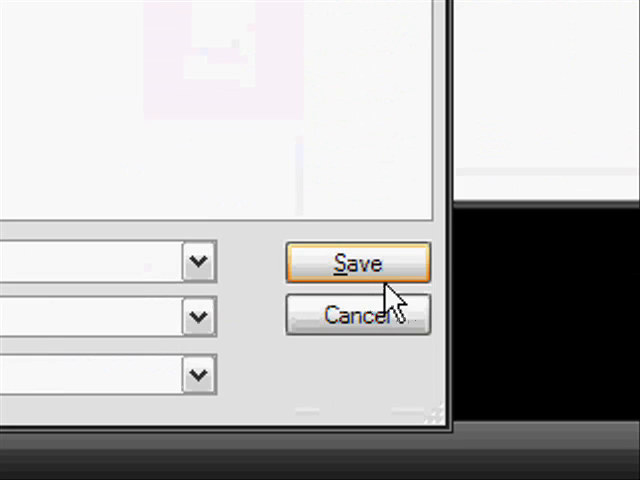
{"action": "left_click", "coordinate": [354, 264]}
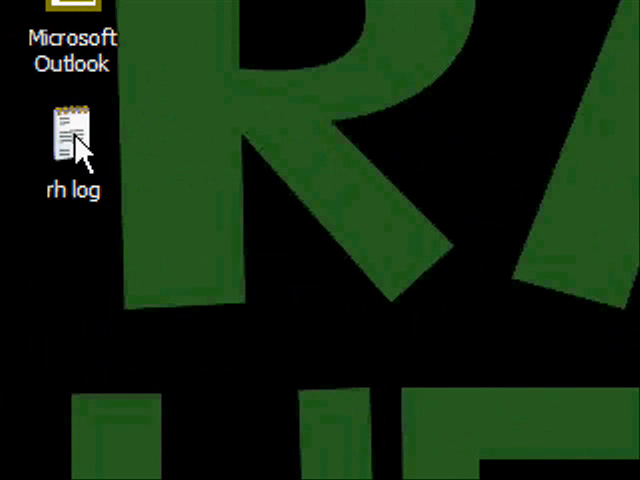
- Reopen 'rh log' from the desktop so the 4:23 PM 4/2/2009 timestamp is appended
{"action": "double_click", "coordinate": [70, 130]}
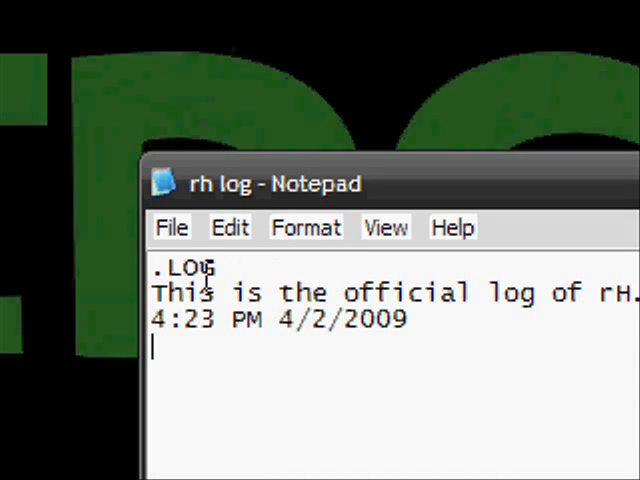